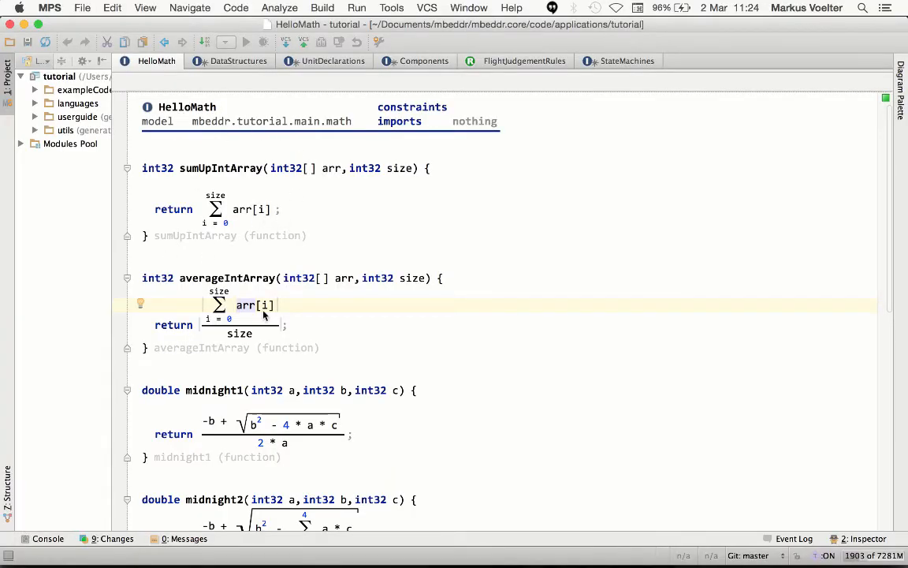
Scroll through the current module to review its contents before moving on.
scroll("down", 3)
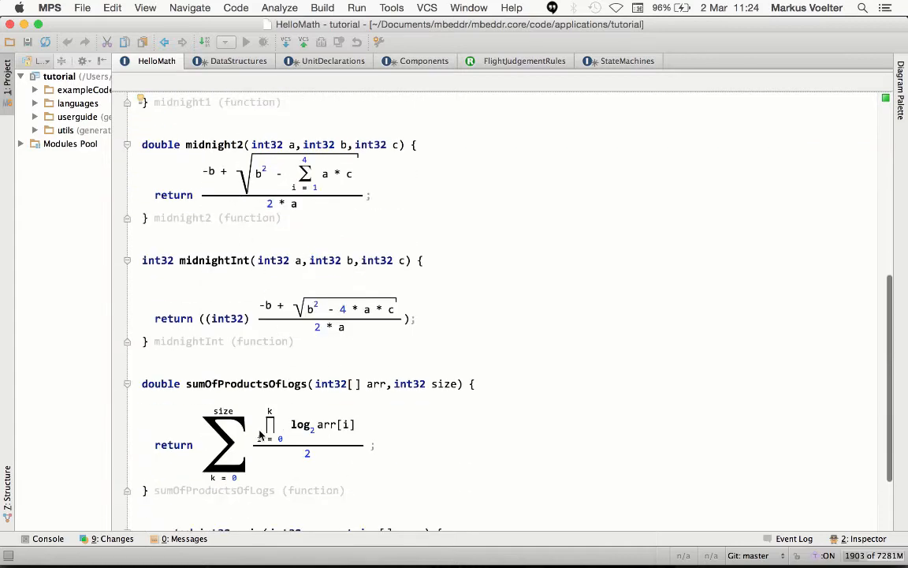
scroll("up", 3)
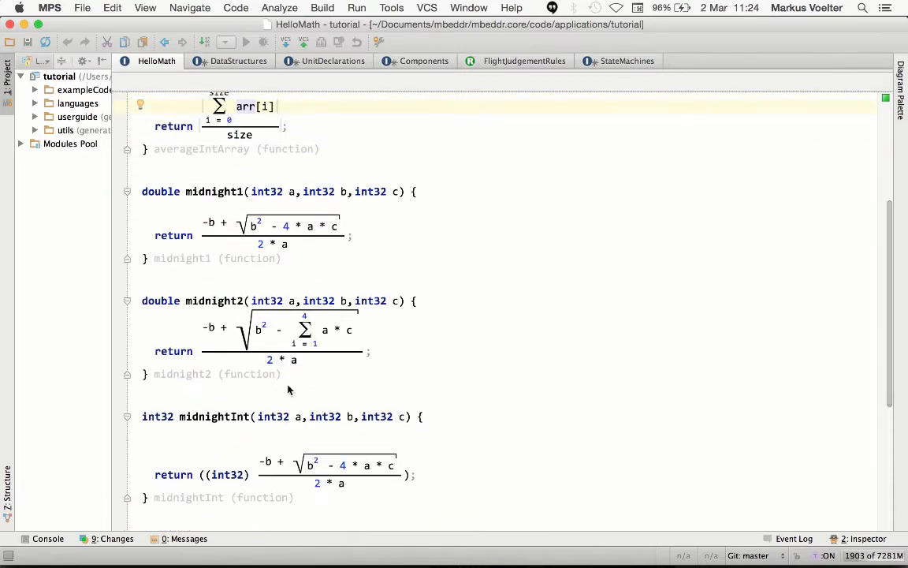
scroll("up", 3)
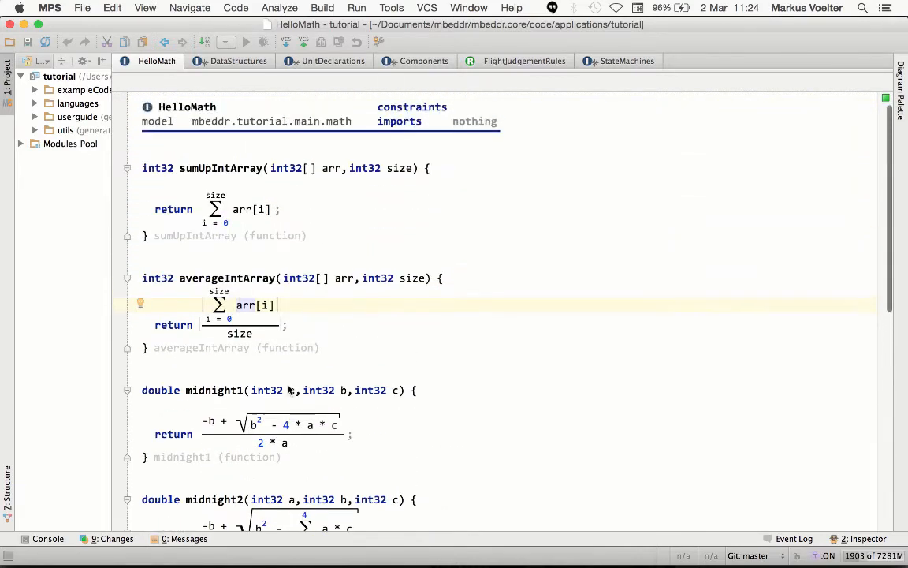
scroll("down", 3)
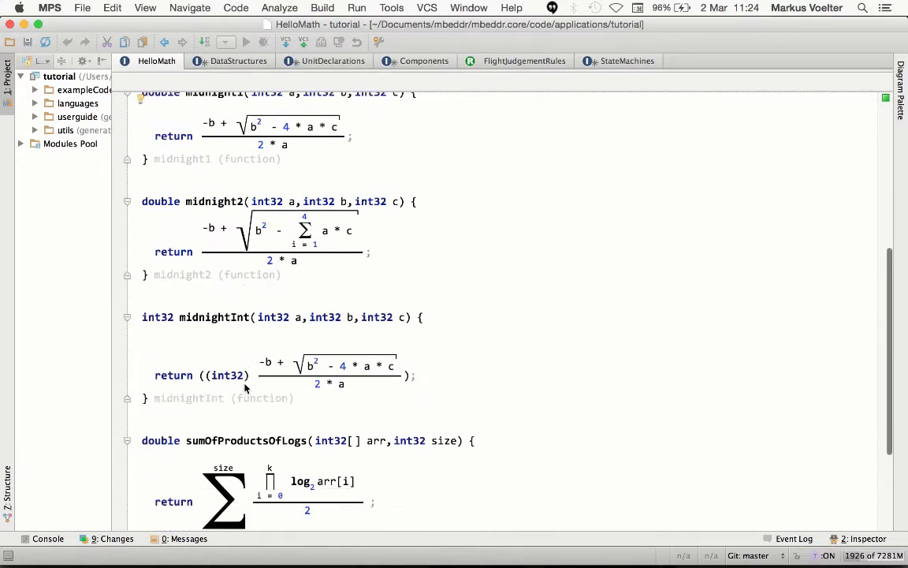
scroll("down", 3)
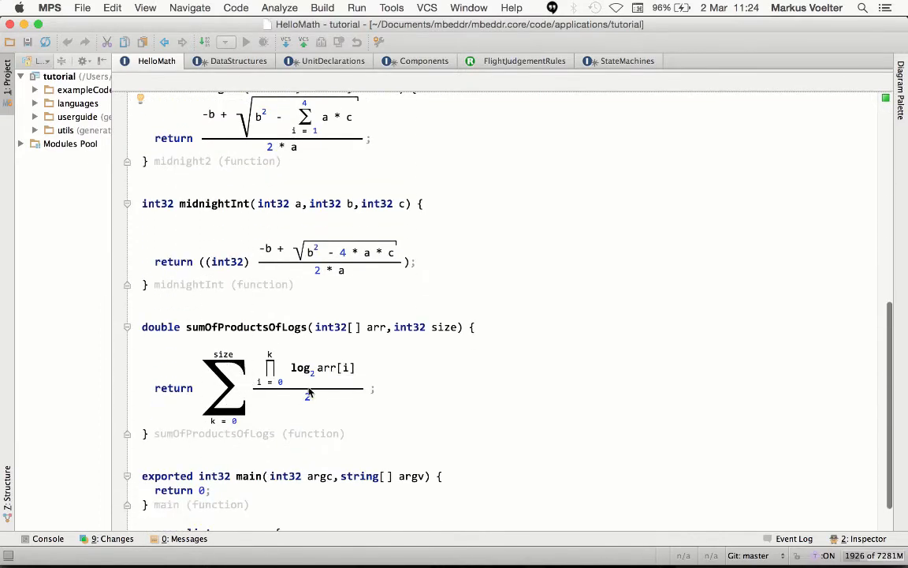
scroll("up", 3)
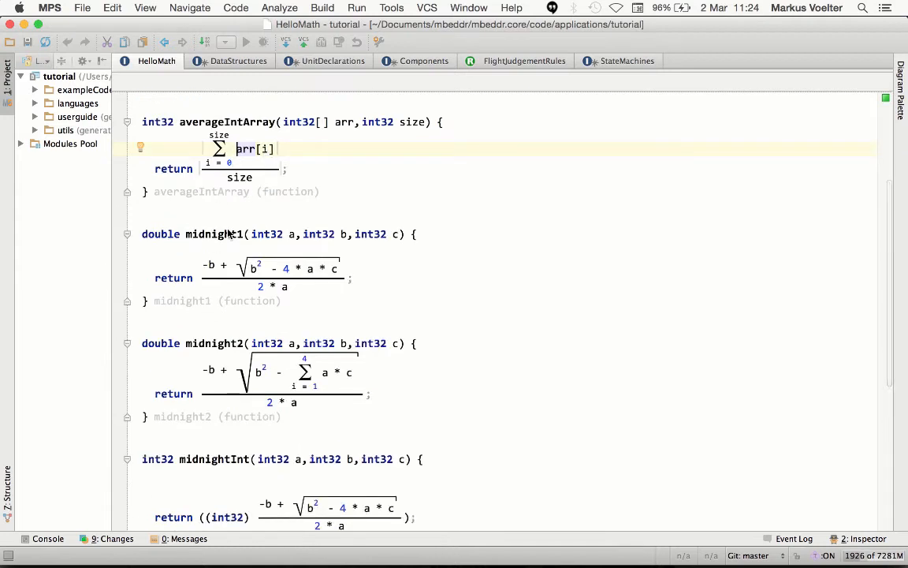
mouse_move(240, 295)
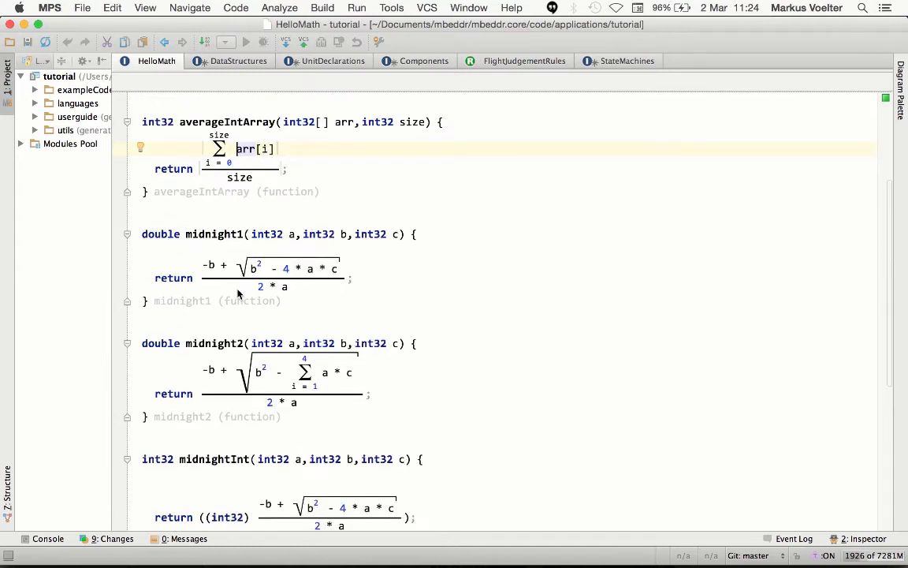
scroll("down", 3)
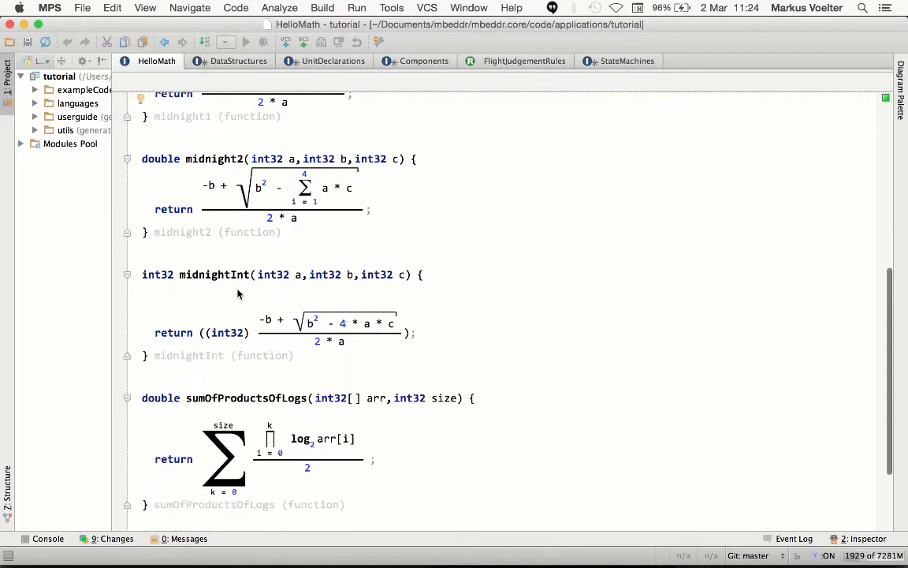
scroll("down", 3)
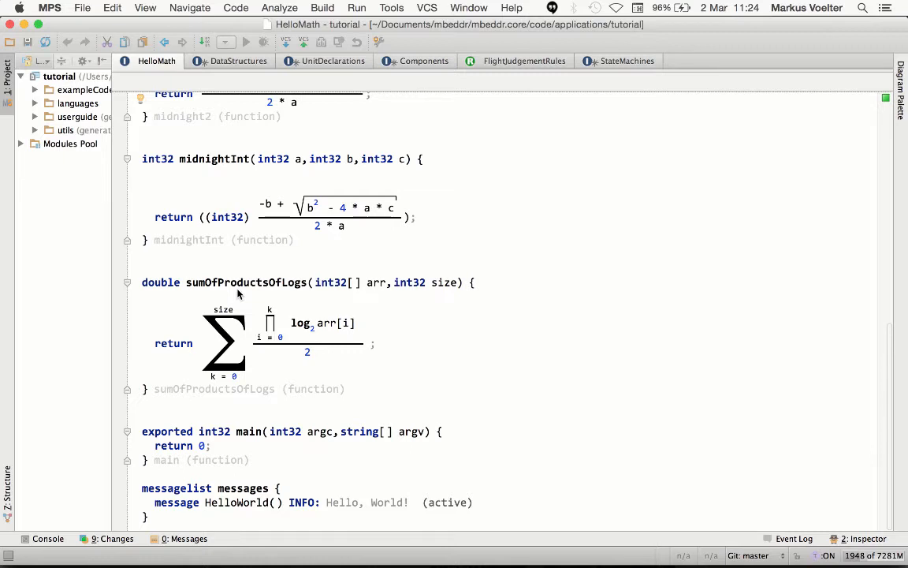
mouse_move(227, 88)
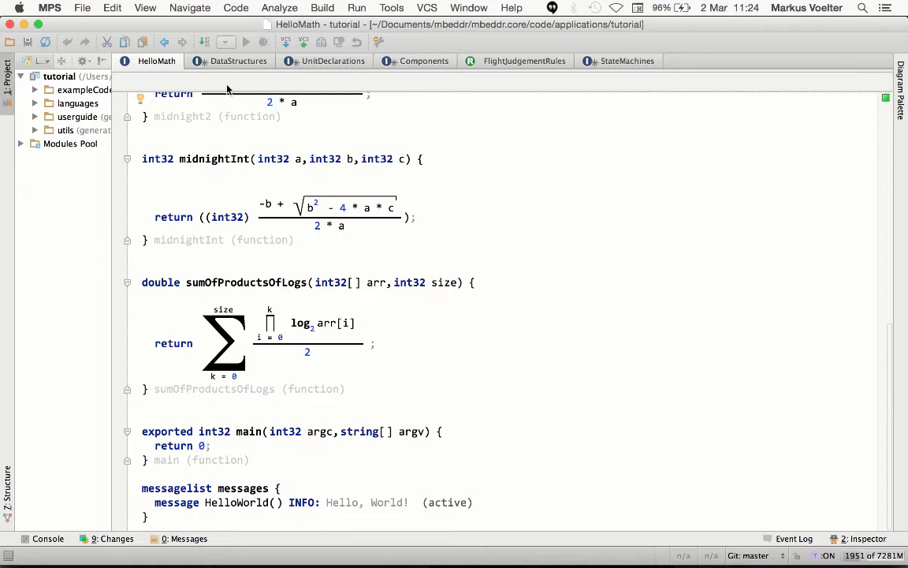
Show DataStructures with calcVerticalSpeed, checking UnitDeclarations for the dTime / dAlt unit error.
left_click(239, 60)
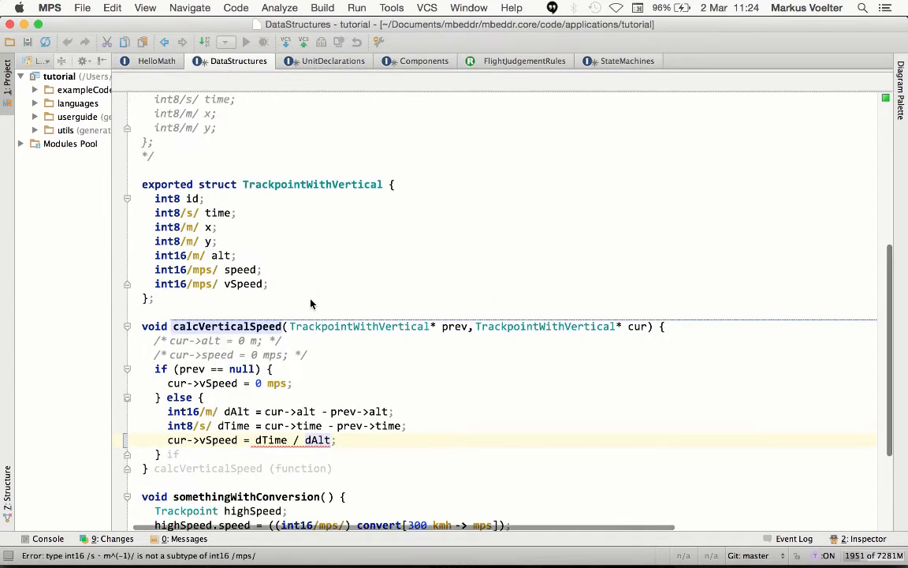
scroll("up", 3)
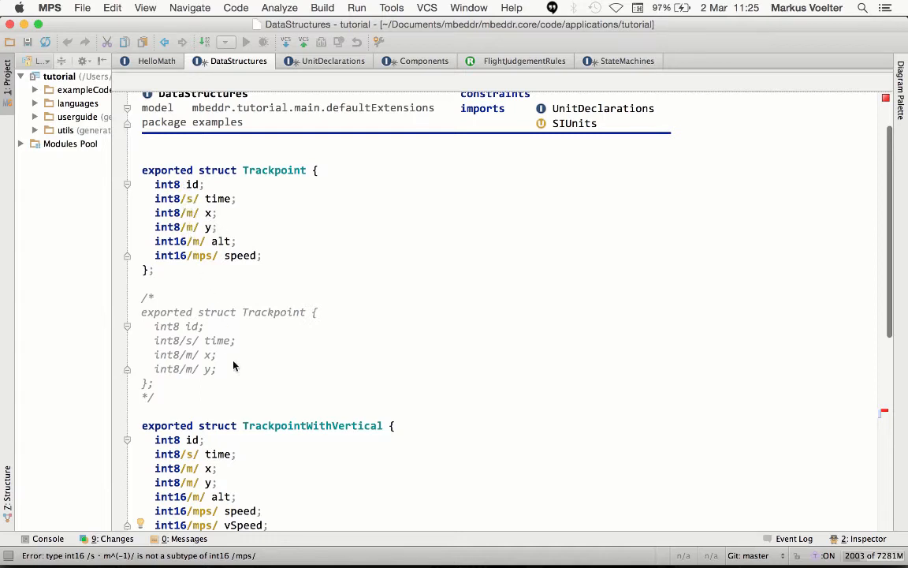
left_click(332, 60)
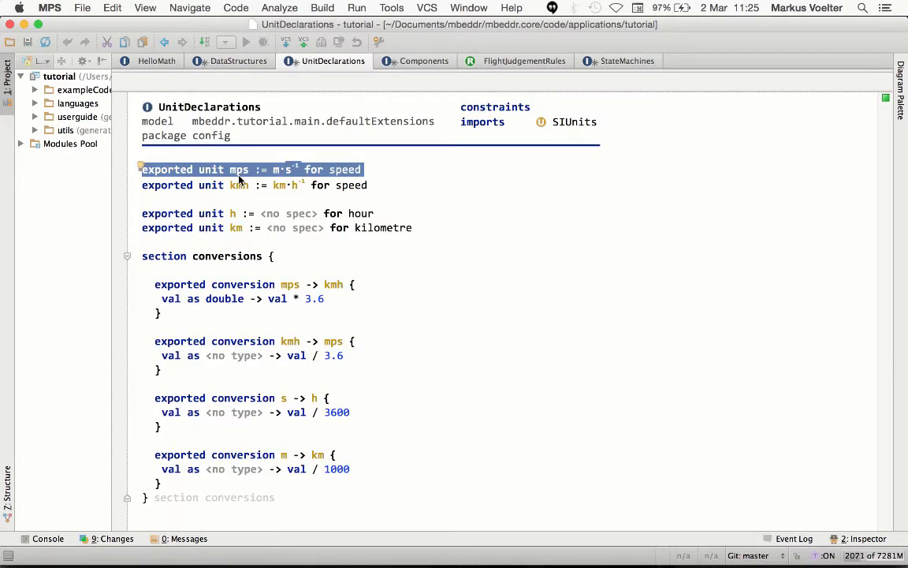
left_click(238, 60)
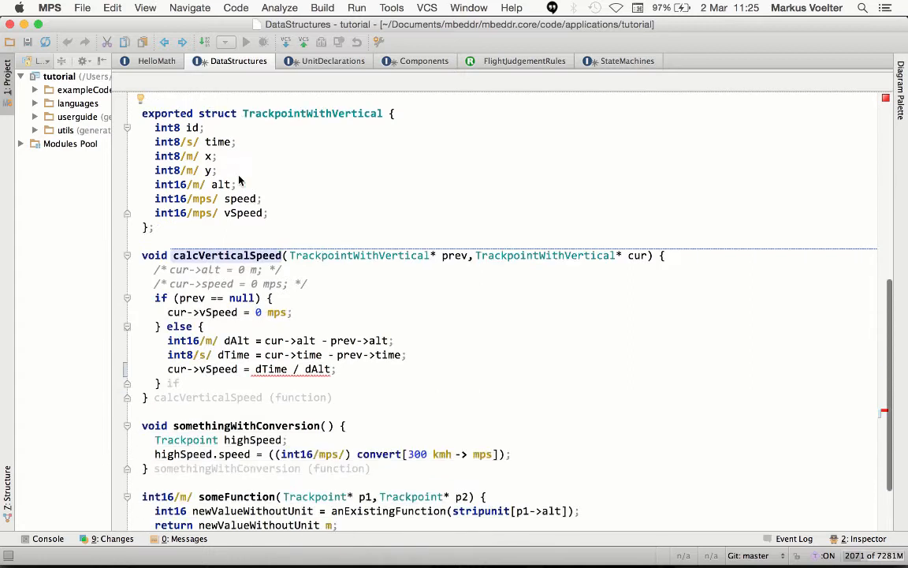
mouse_move(202, 378)
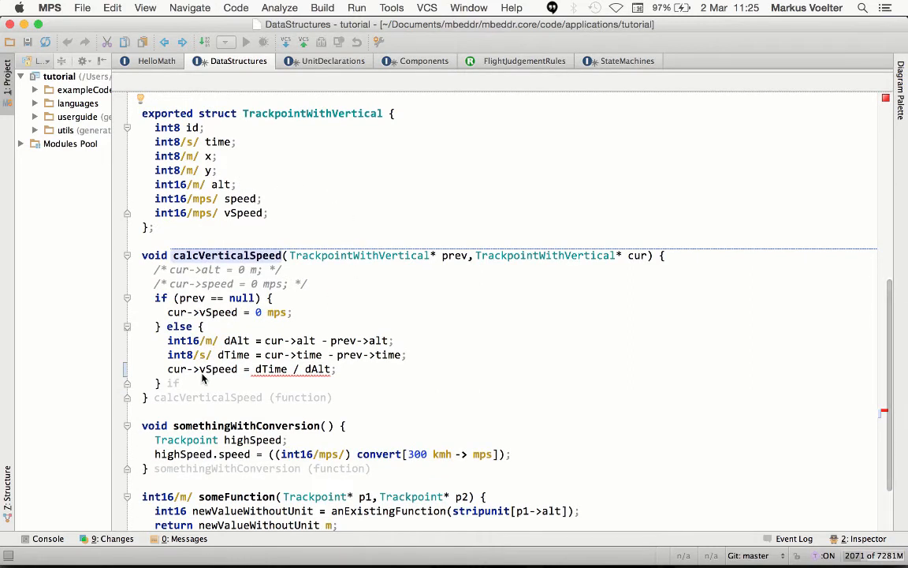
mouse_move(296, 369)
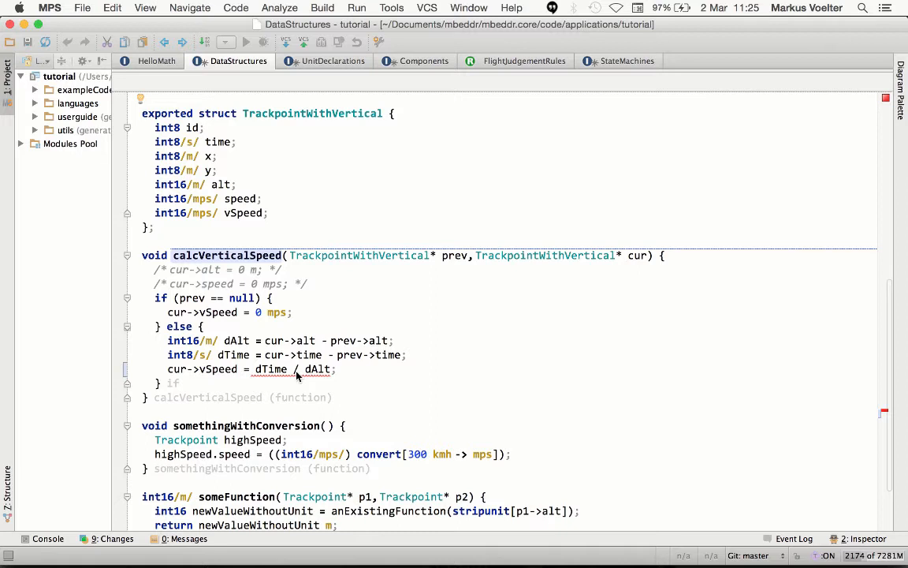
mouse_move(331, 165)
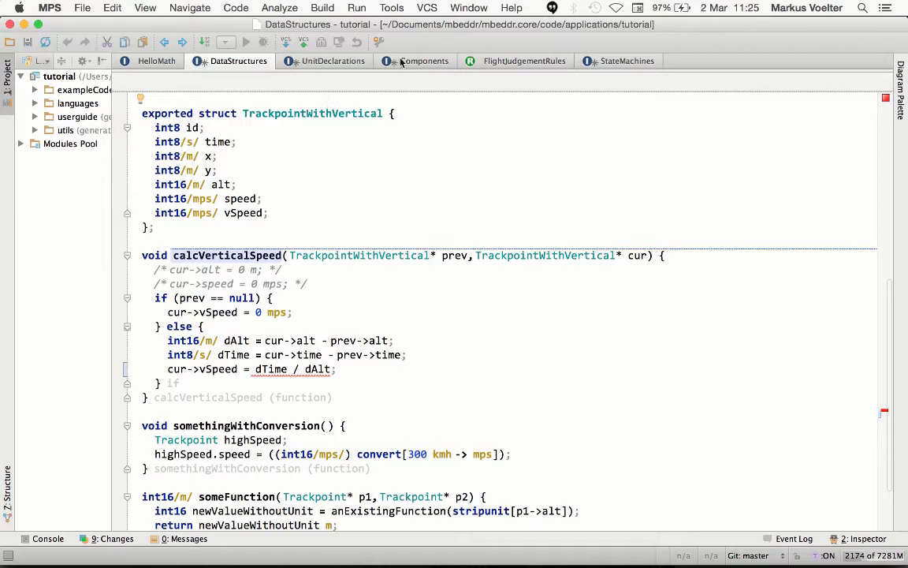
left_click(425, 60)
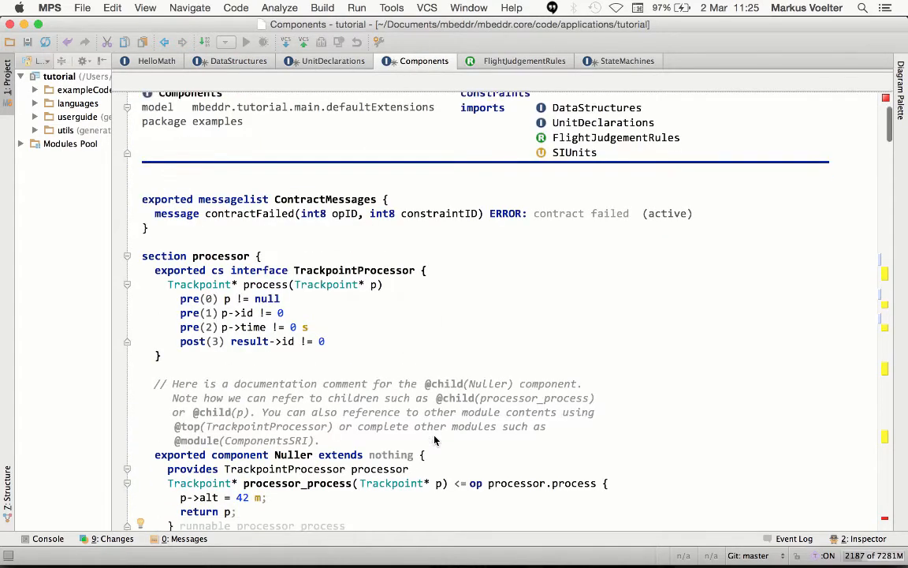
scroll("down", 3)
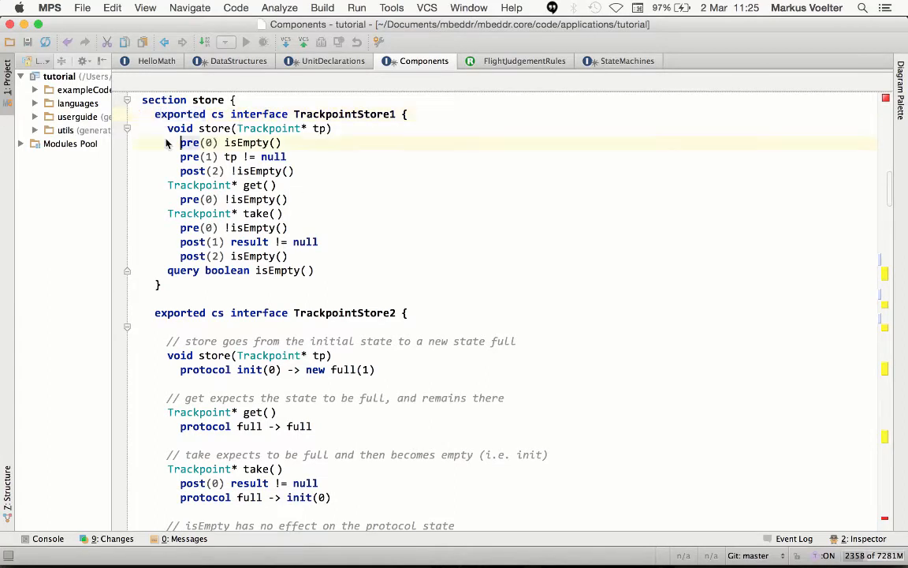
left_click_drag(180, 142, 294, 171)
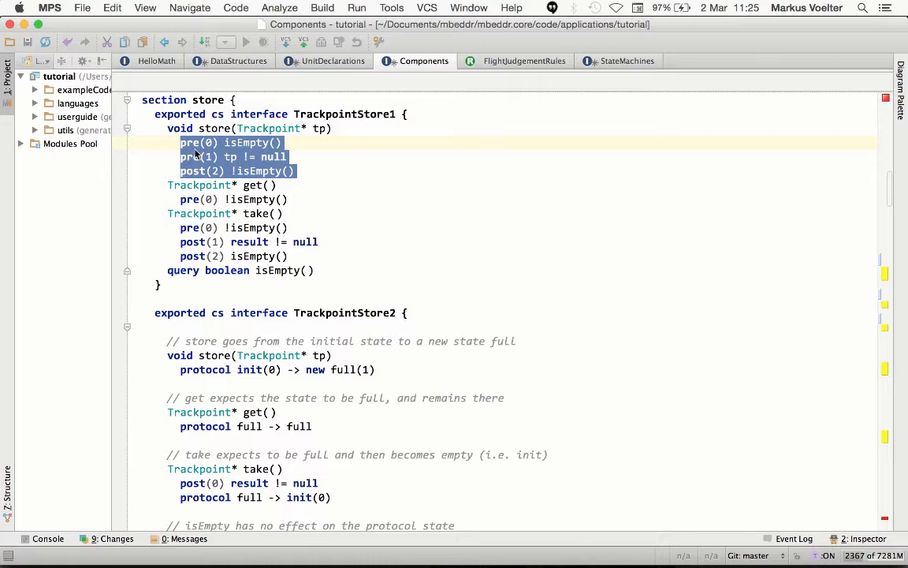
scroll("down", 3)
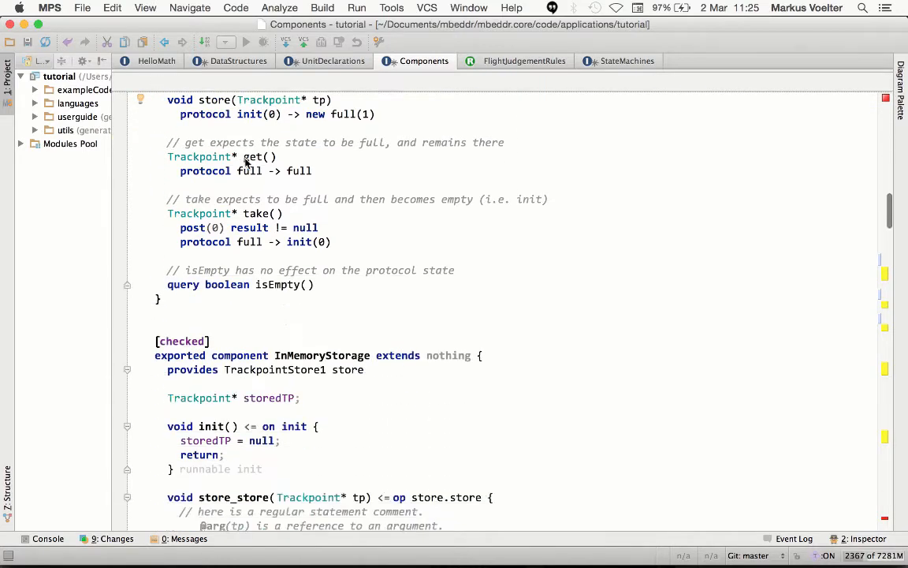
scroll("down", 3)
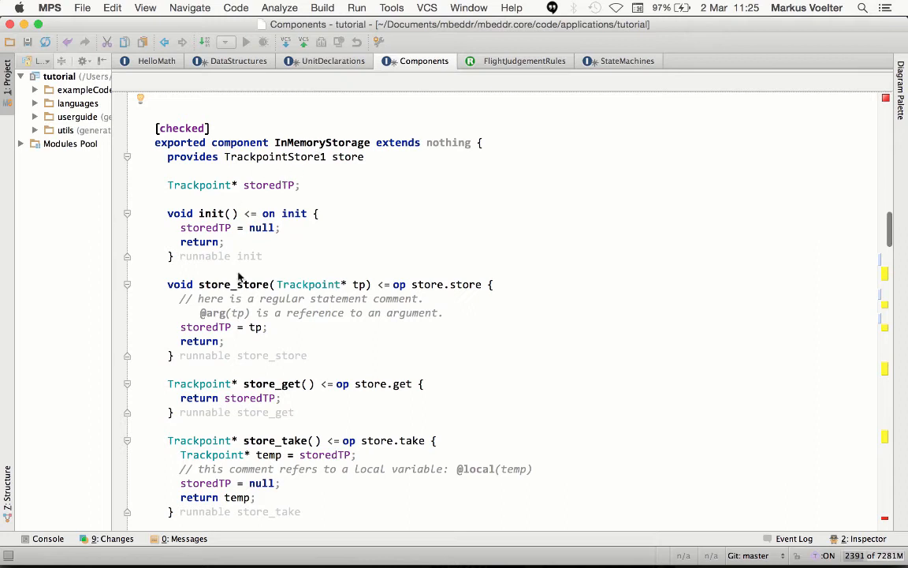
mouse_move(268, 361)
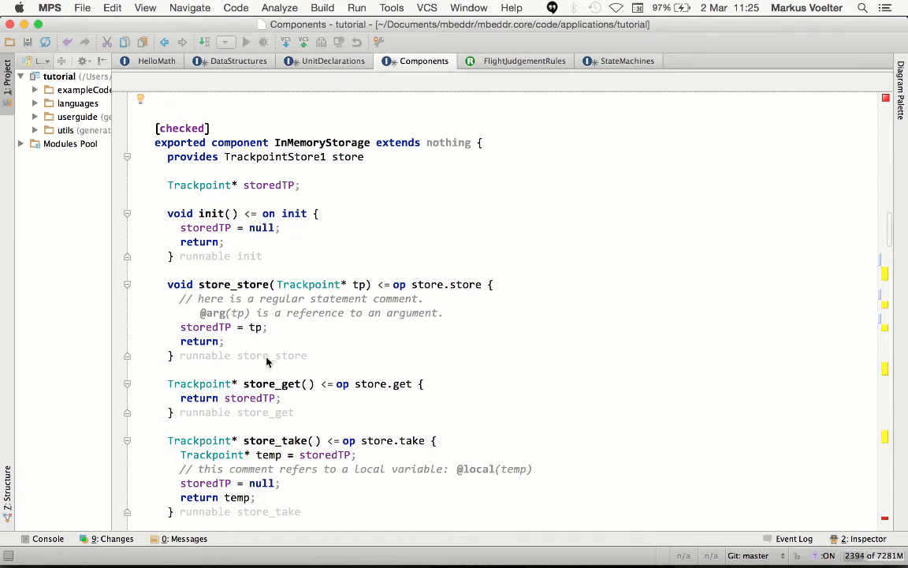
scroll("down", 3)
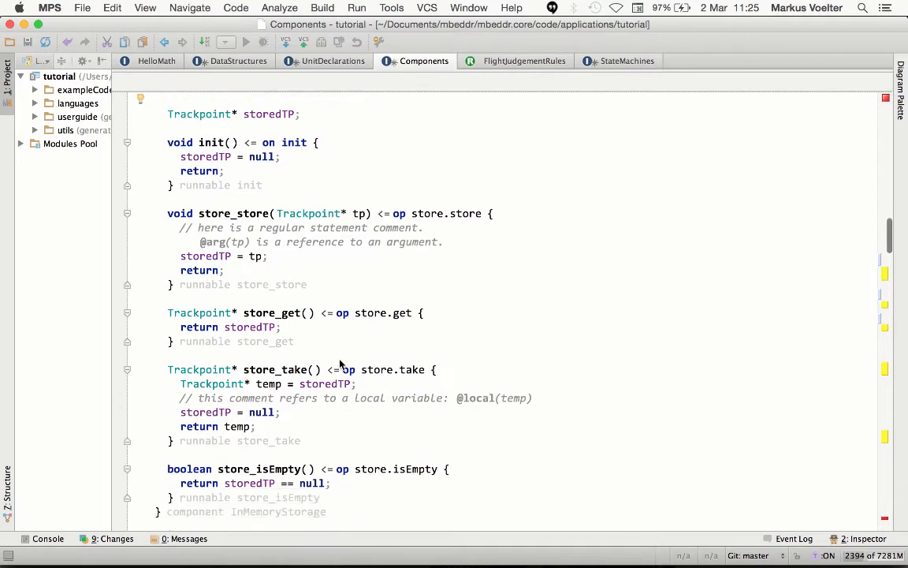
Show the Diagram Palette beside verificationInstances and auto-layout the diagram with interpol selected.
scroll("down", 3)
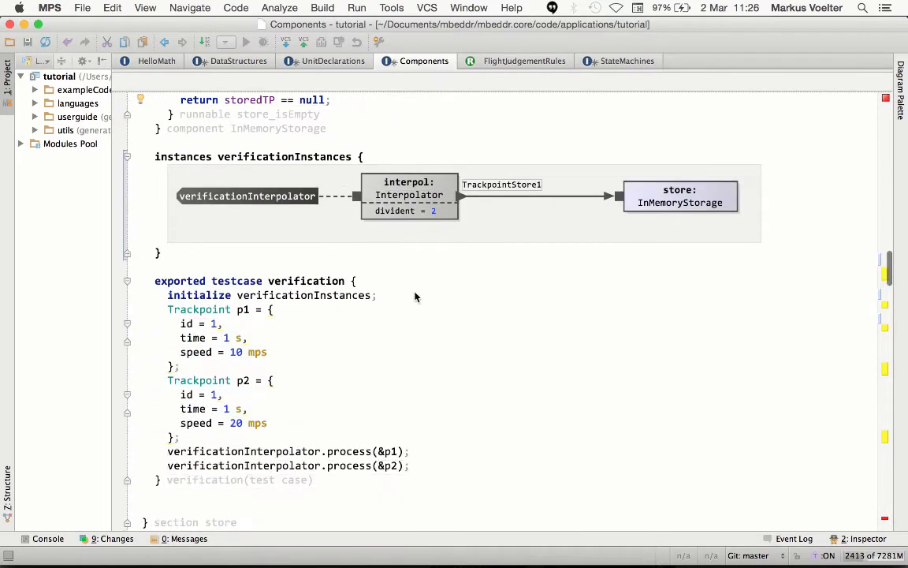
mouse_move(431, 234)
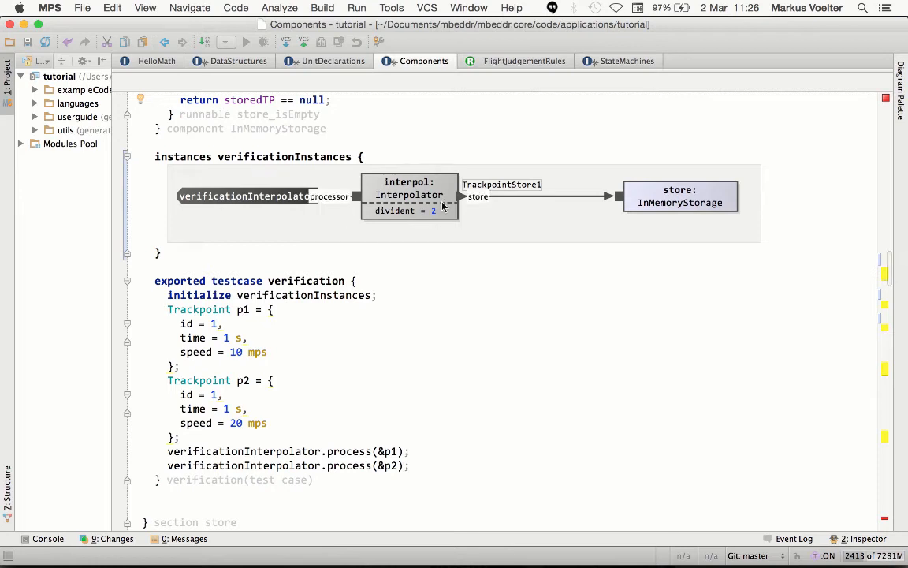
left_click(898, 86)
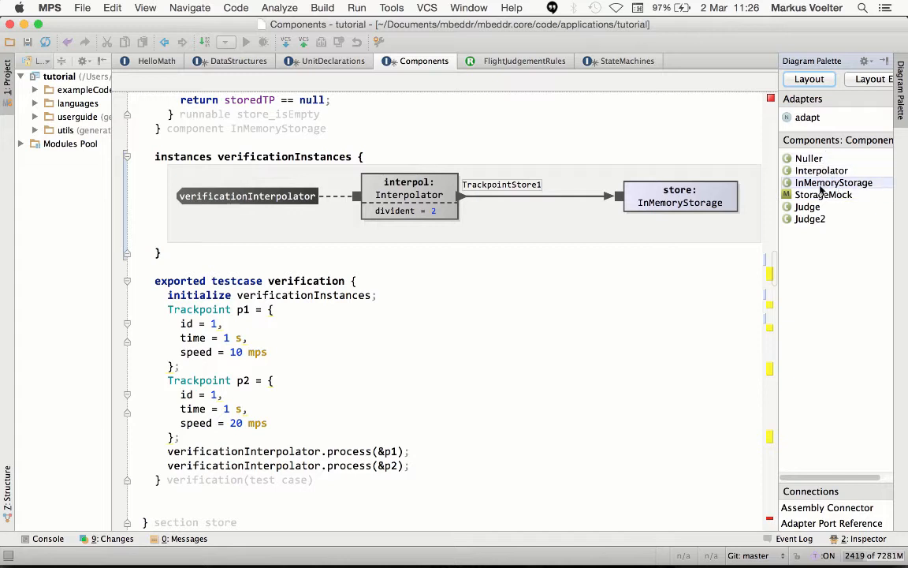
mouse_move(822, 170)
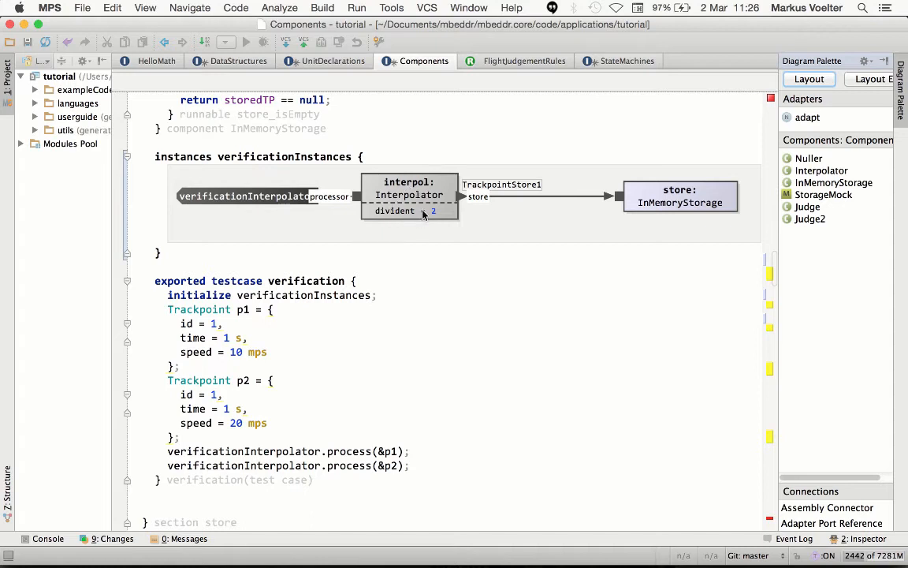
left_click(409, 195)
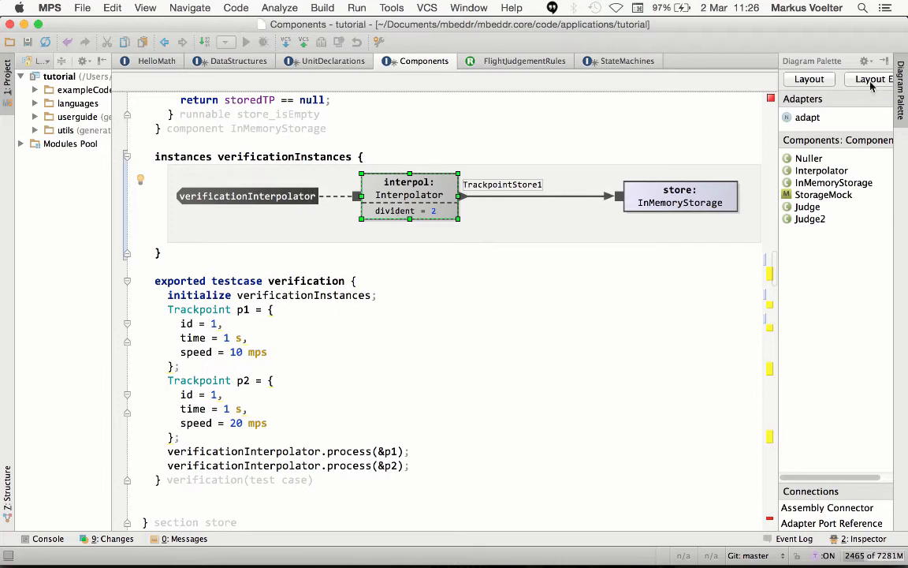
left_click(469, 8)
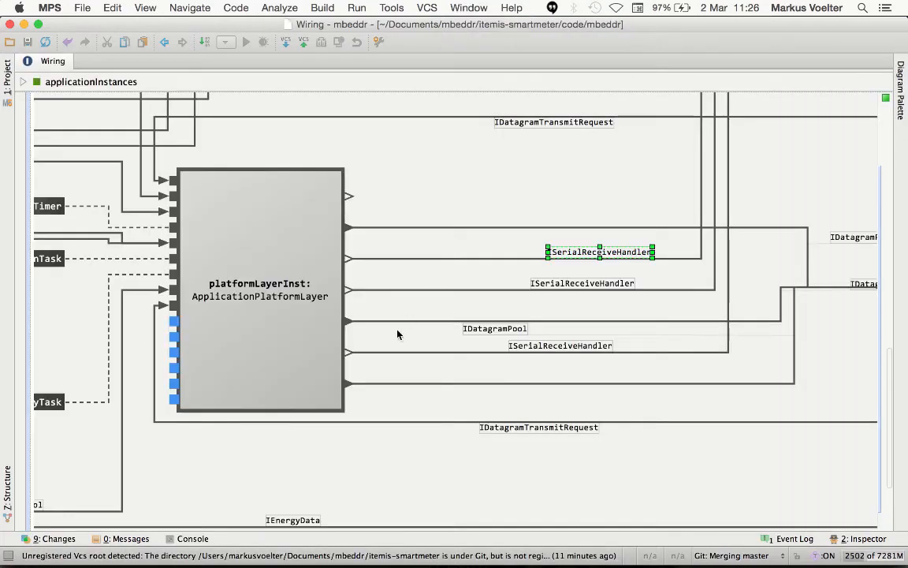
Scroll around the smartmeter applicationInstances wiring diagram to survey it.
scroll("up", 3)
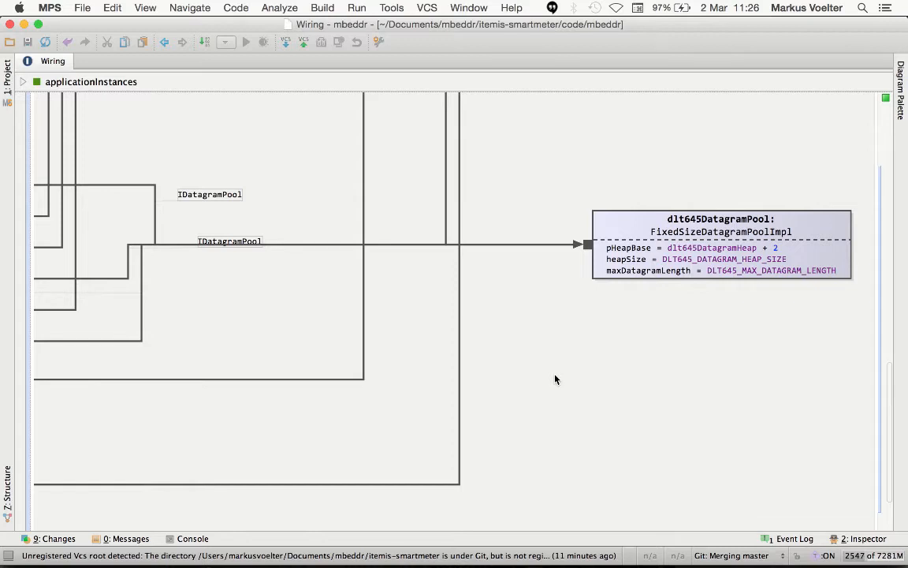
scroll("up", 3)
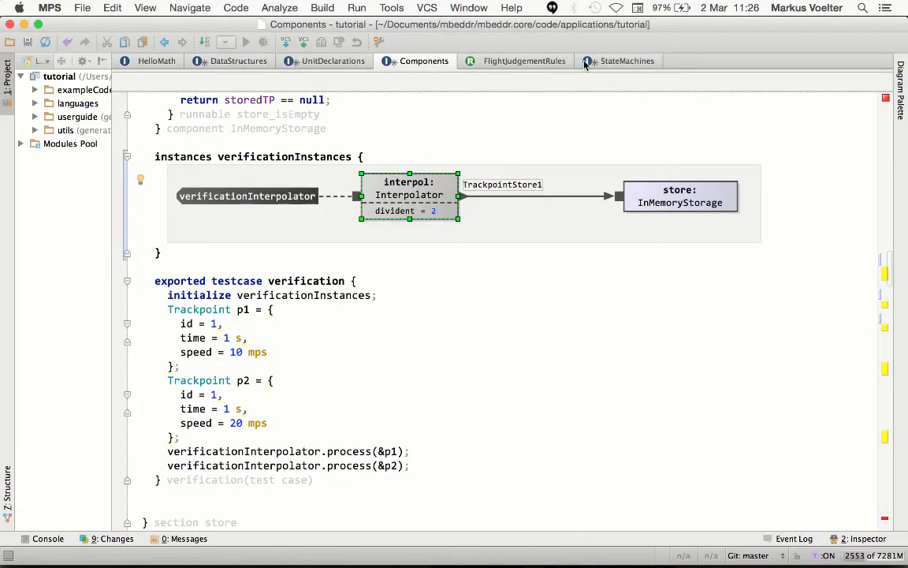
Review the FlightAnalyzer state machine's events, states and guarded transitions as text in StateMachines.
left_click(618, 60)
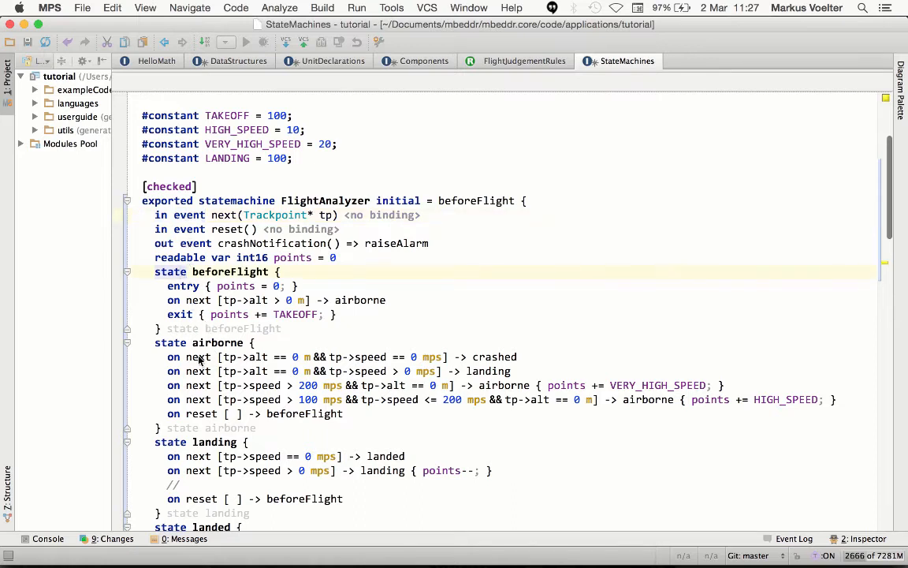
scroll("up", 3)
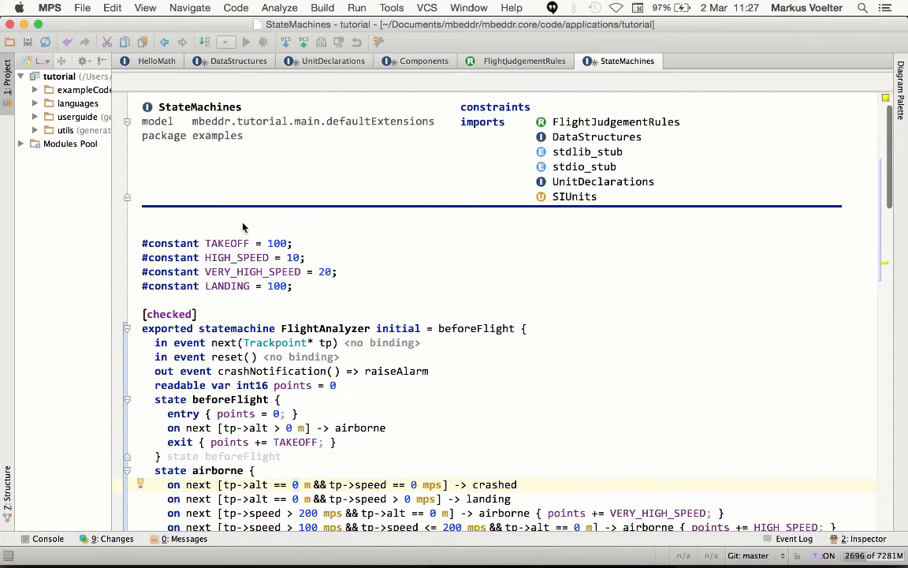
scroll("down", 3)
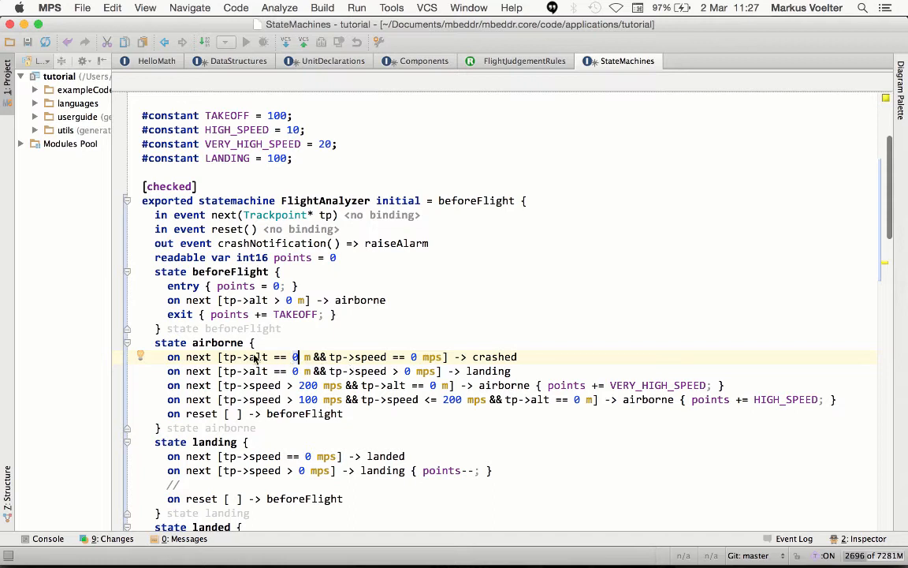
mouse_move(350, 416)
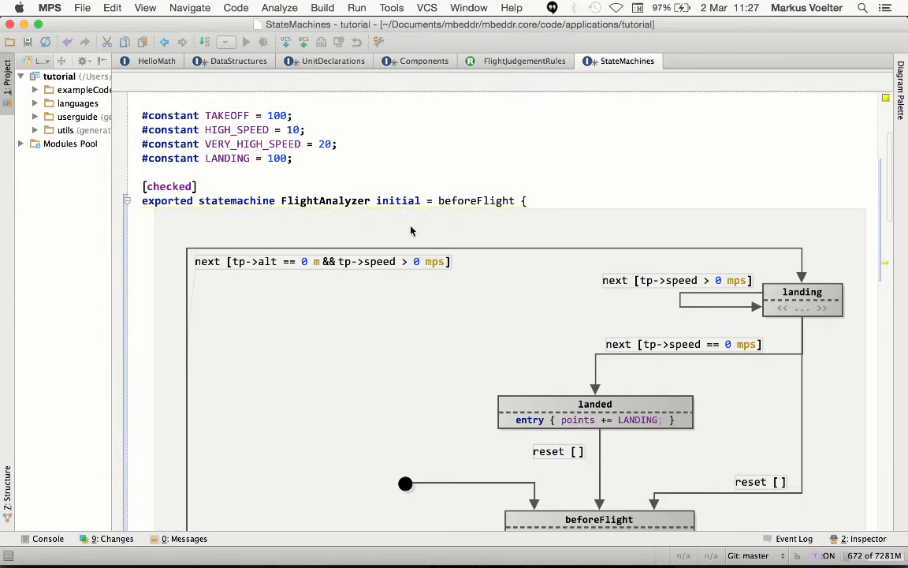
Browse the graphical FlightAnalyzer diagram and edit the 200 mps guard, dismissing the suggested constants.
scroll("down", 3)
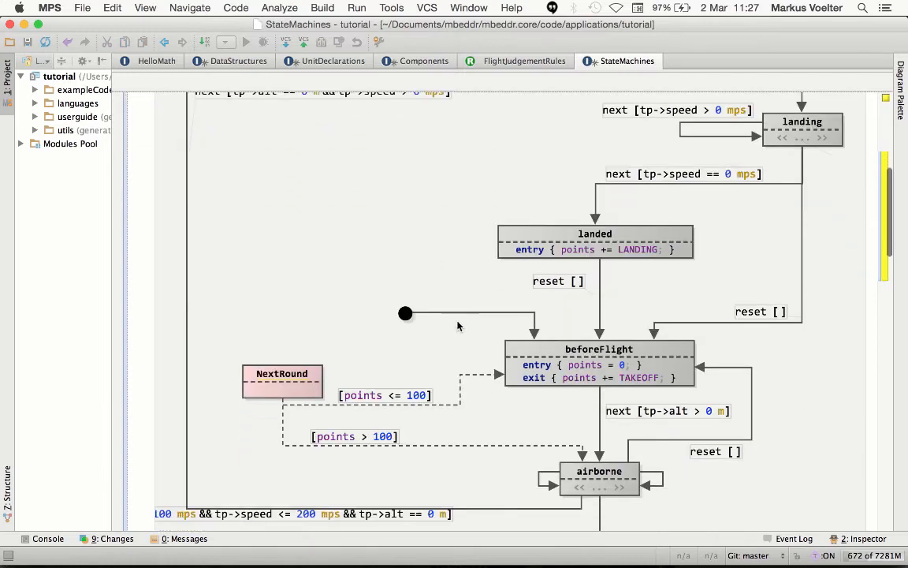
mouse_move(470, 303)
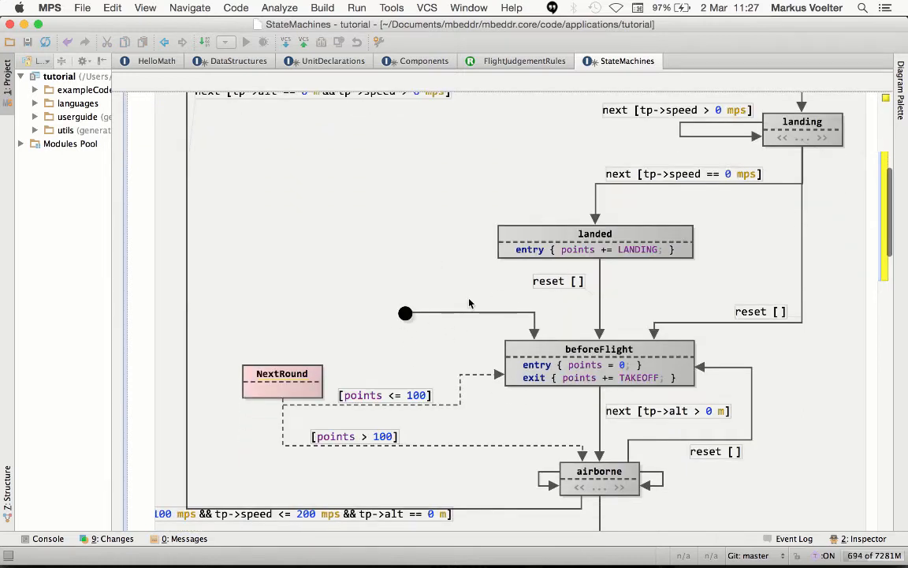
scroll("down", 3)
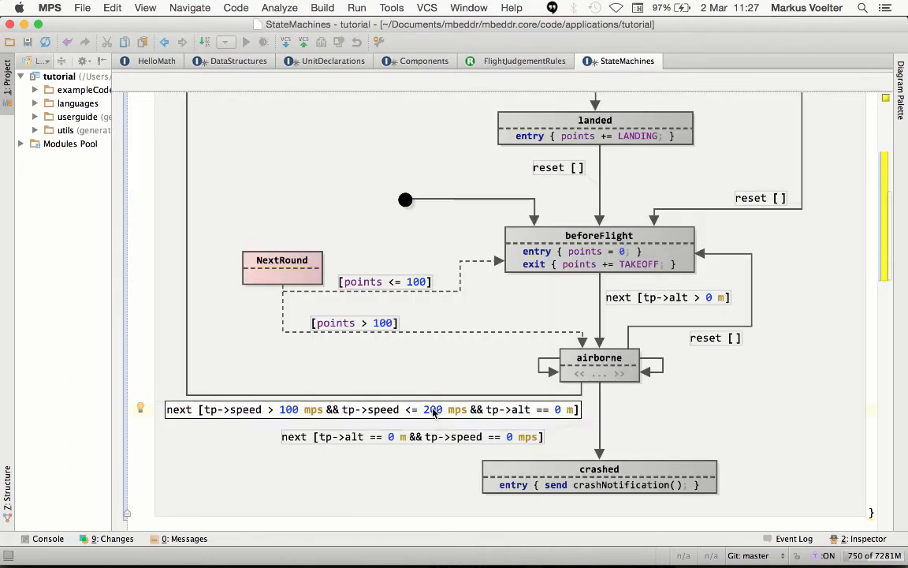
left_click(432, 410)
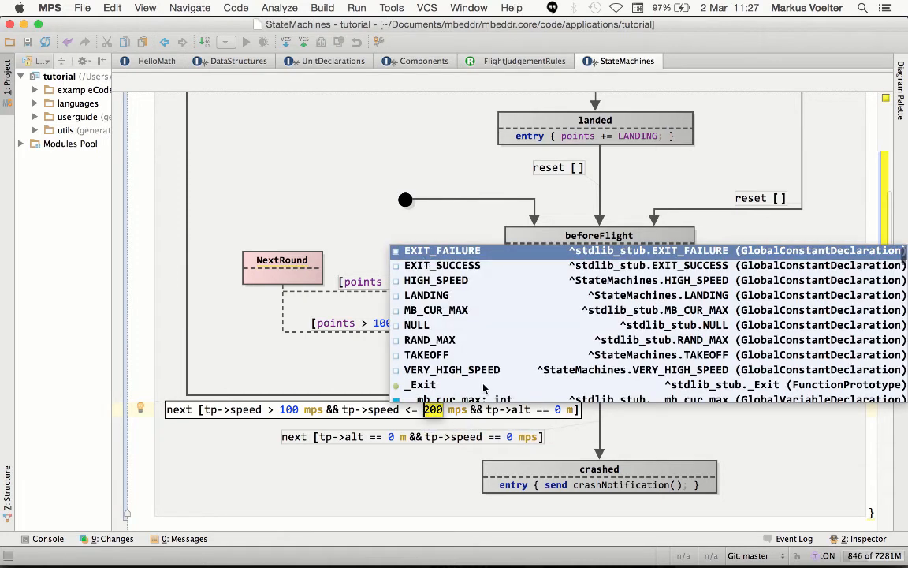
mouse_move(344, 208)
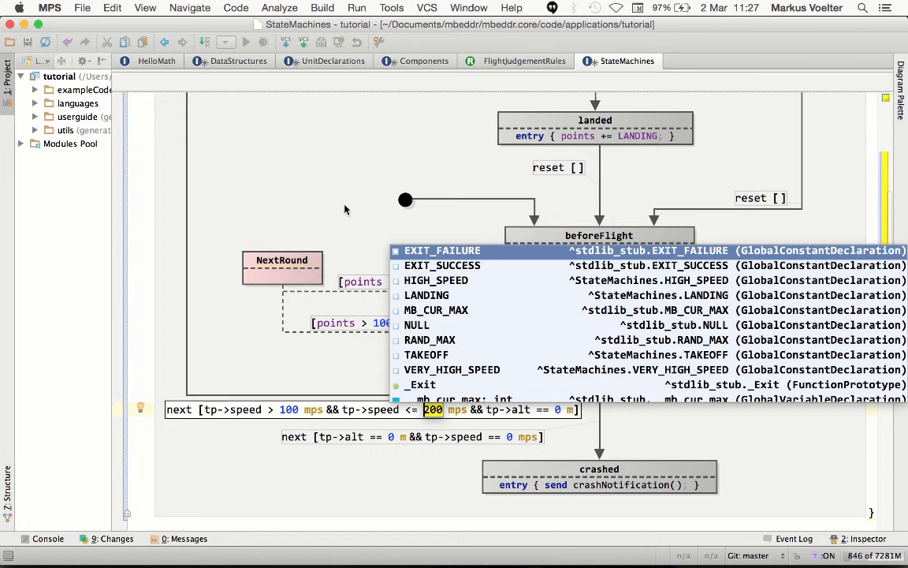
left_click(237, 7)
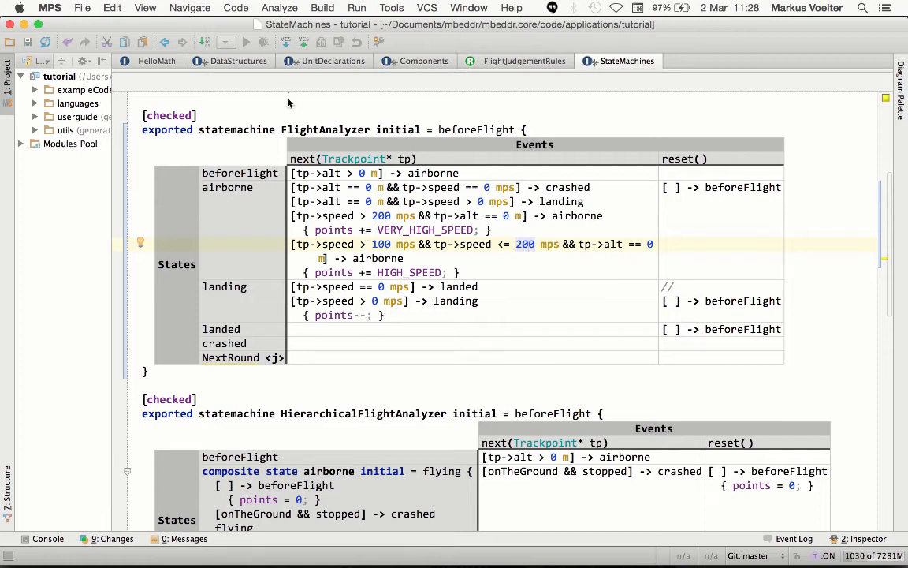
Project the FlightAnalyzer state machine as text instead of a table, then show FlightJudgementRules.
left_click(236, 7)
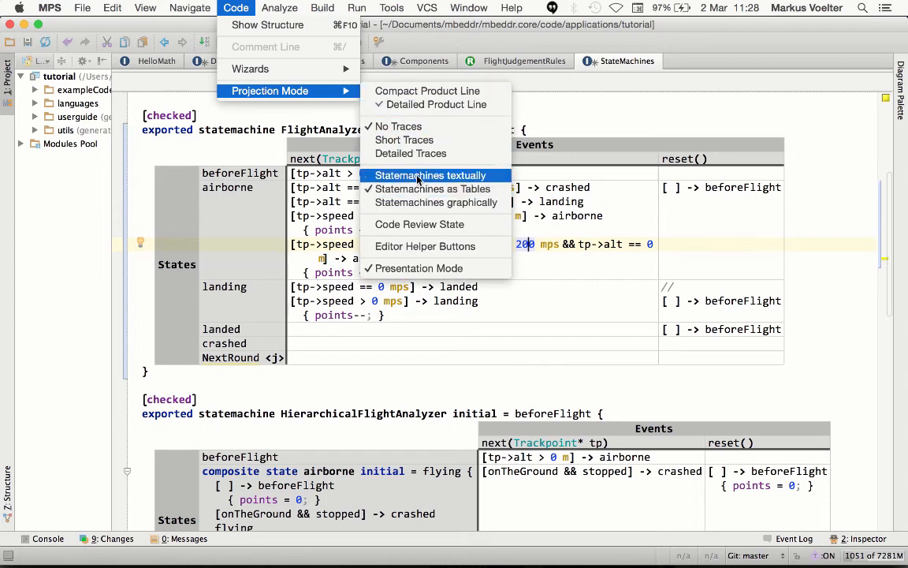
left_click(428, 175)
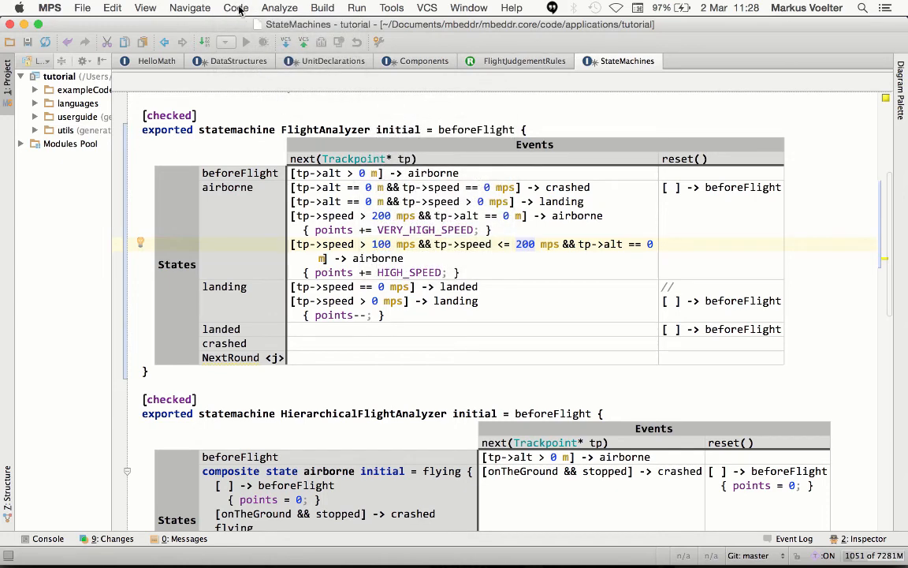
left_click(236, 8)
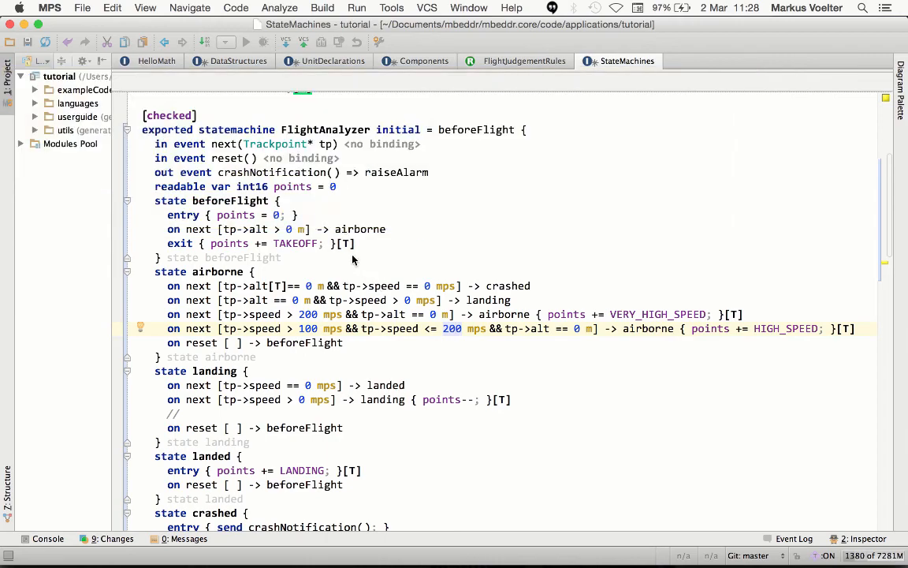
left_click(523, 60)
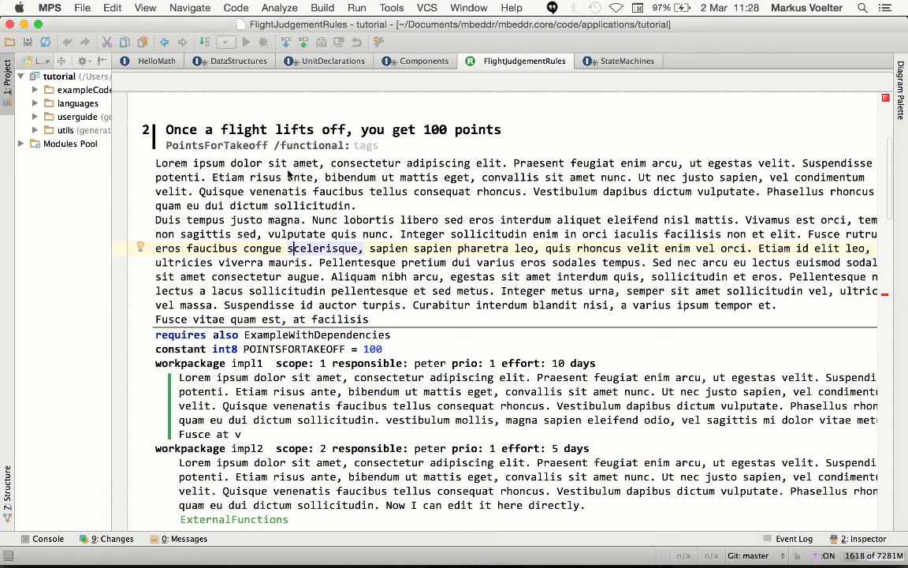
Write 'Supports Text editing.' in the InitialNoPoints requirement description.
scroll("up", 3)
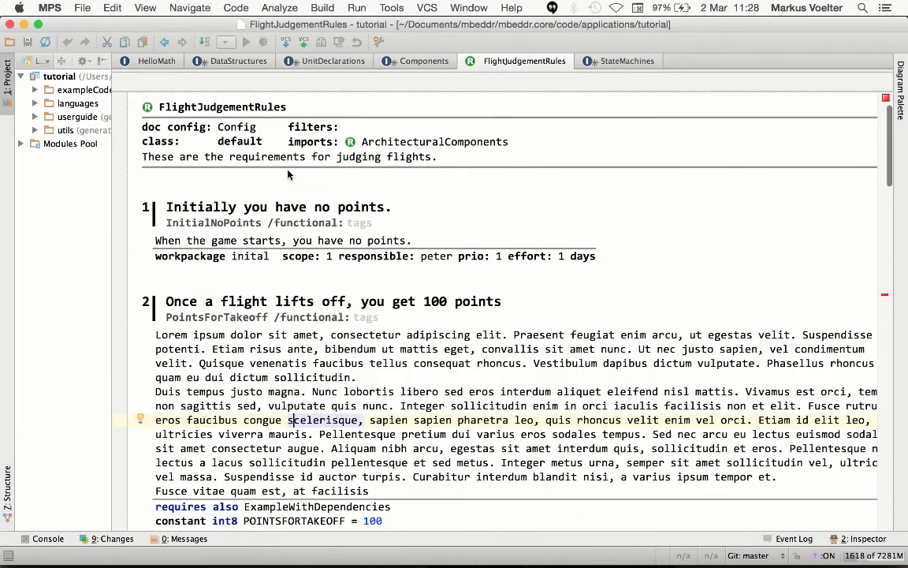
scroll("down", 3)
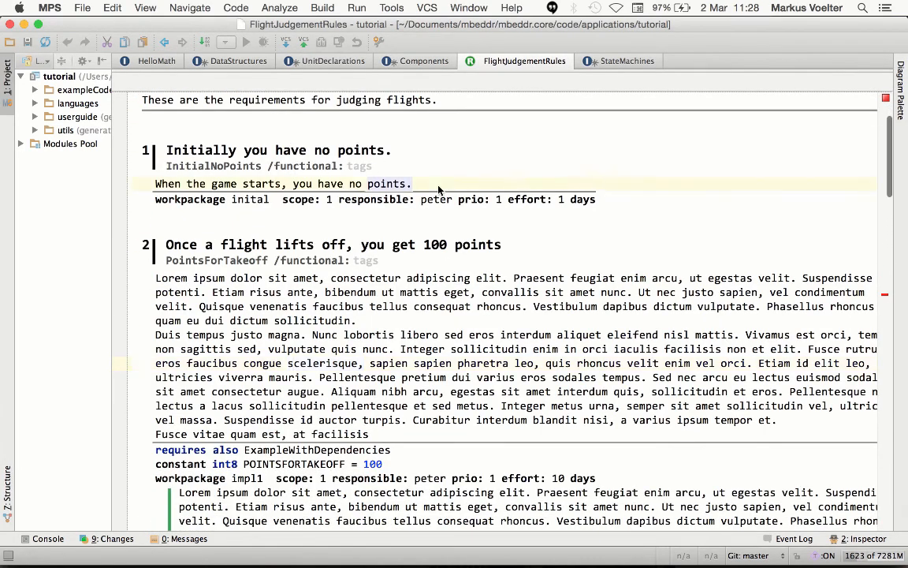
type("Sup")
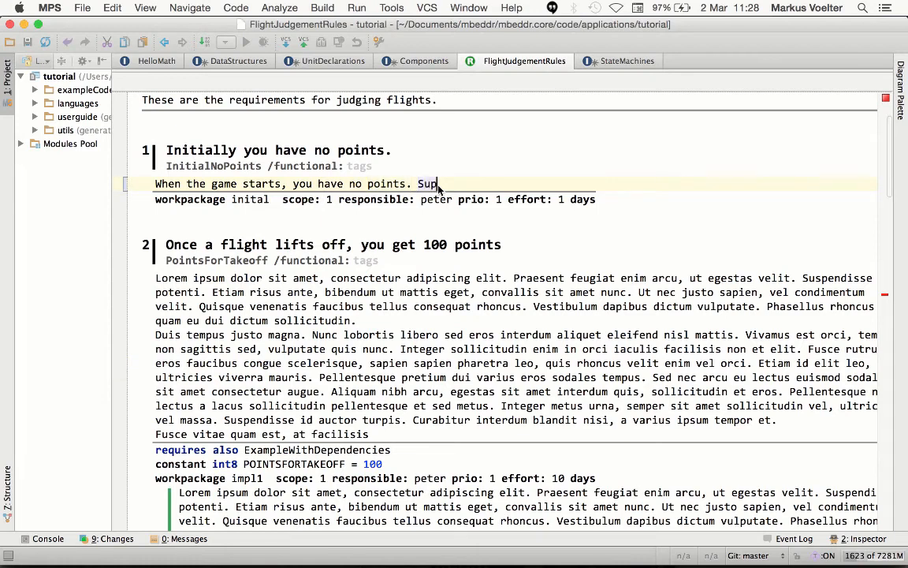
type("ports")
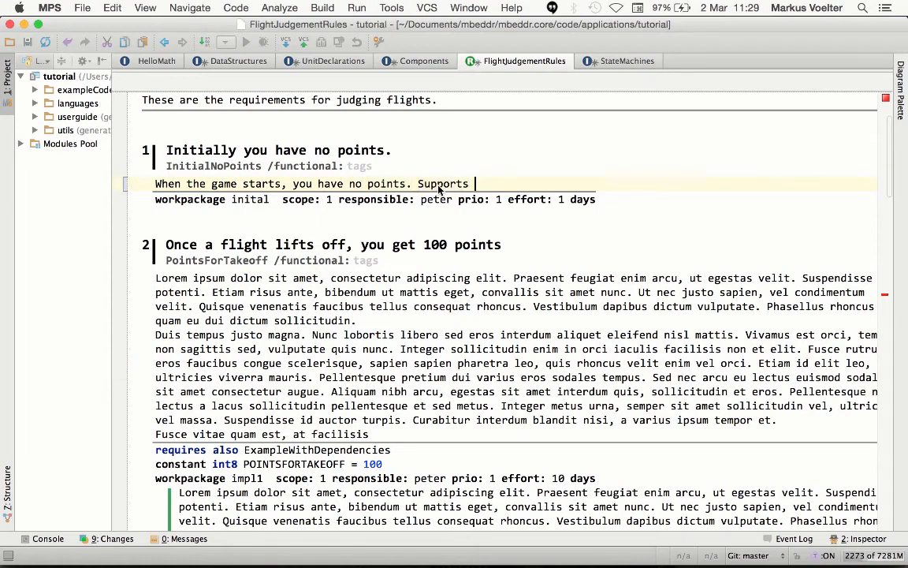
type("Text")
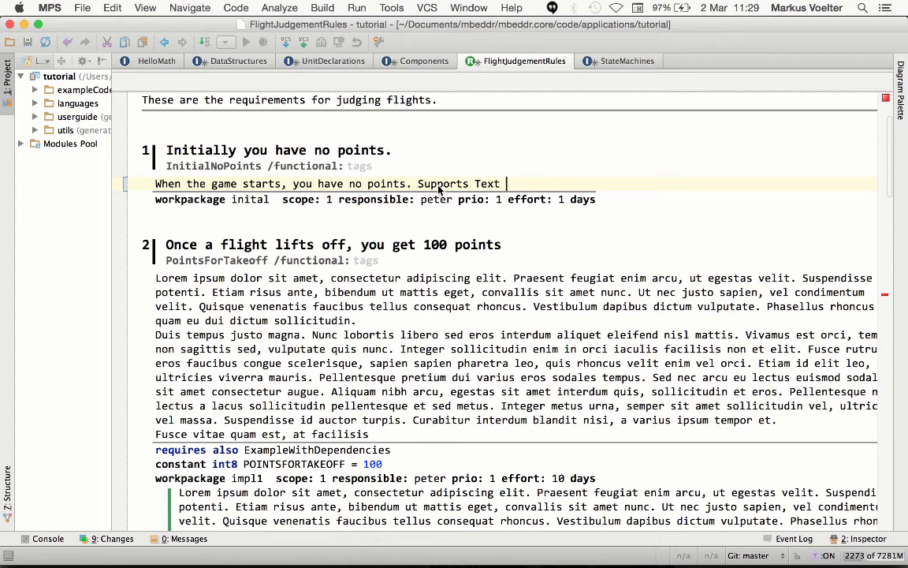
type("editing.")
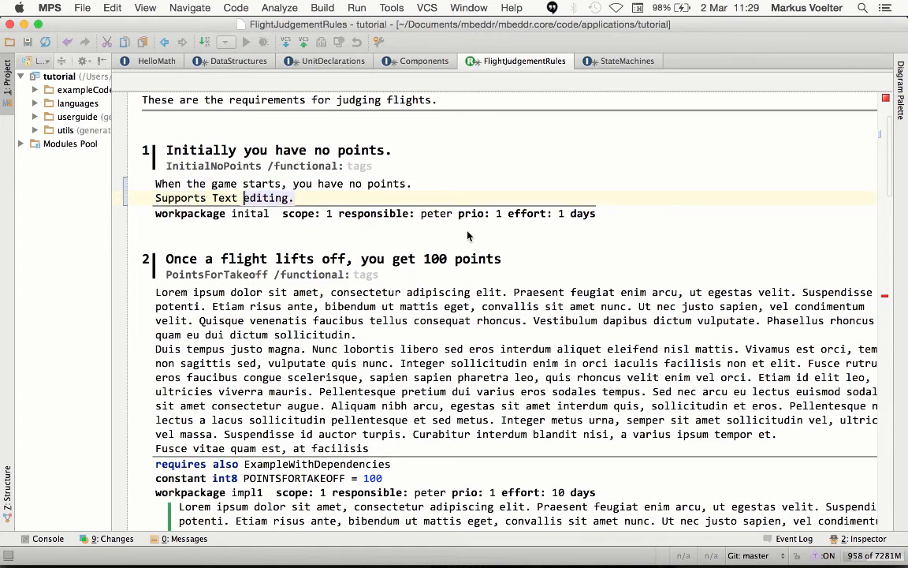
left_click(265, 183)
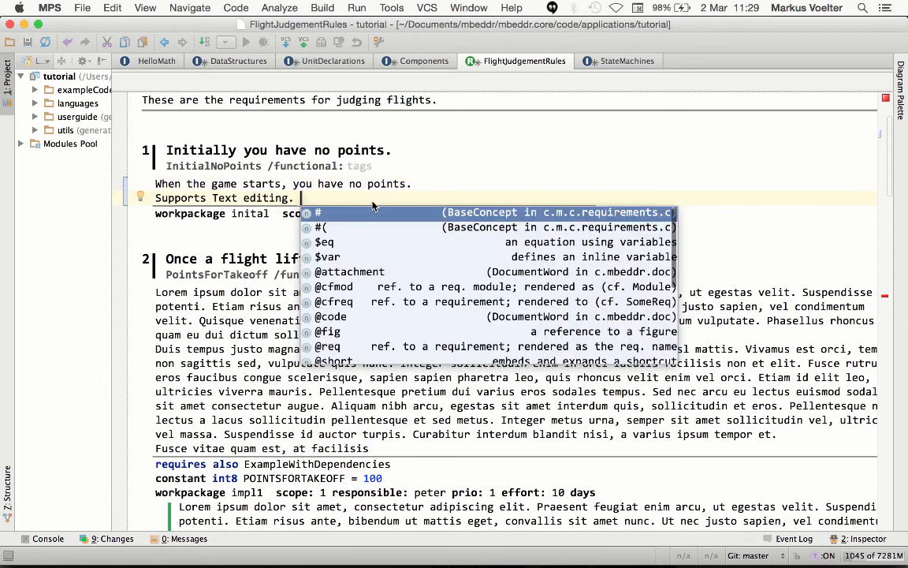
left_click(326, 347)
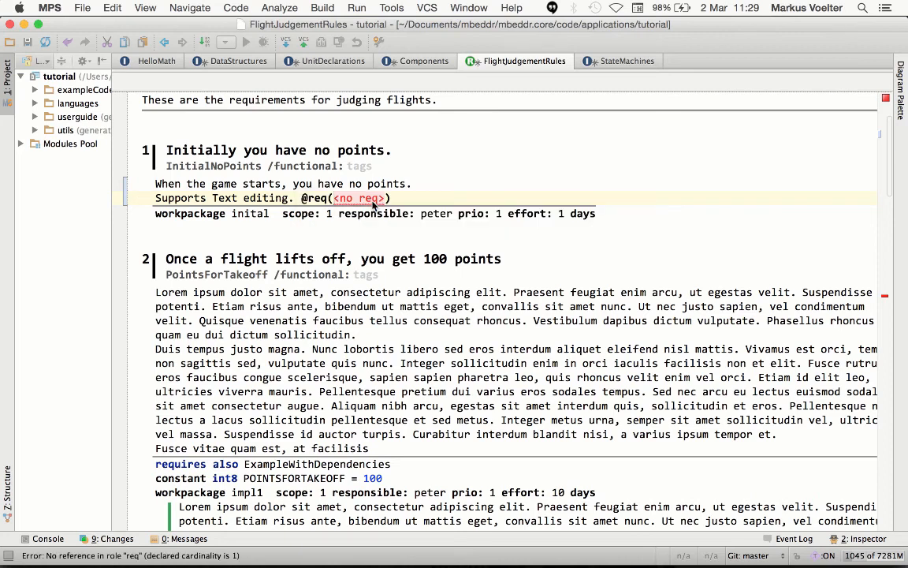
type("PointsForTakeoff")
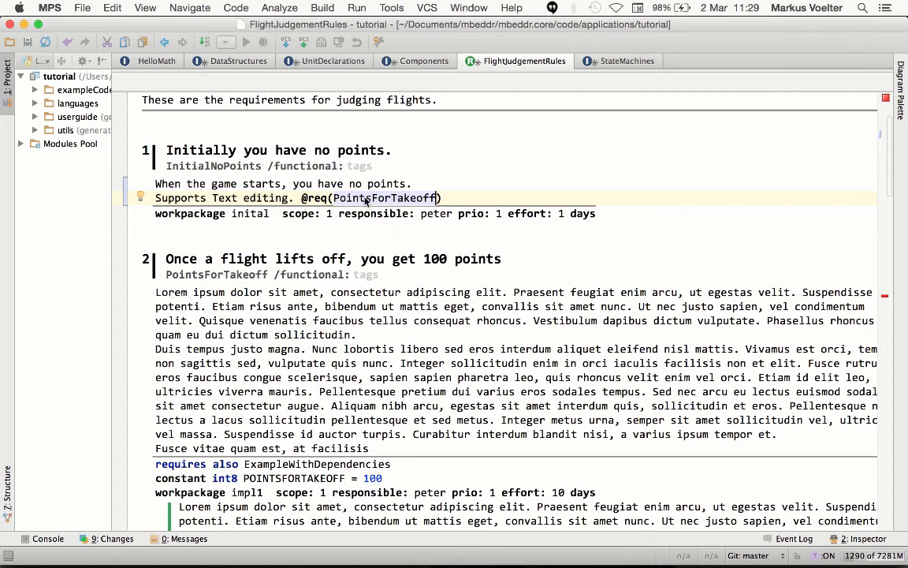
scroll("down", 3)
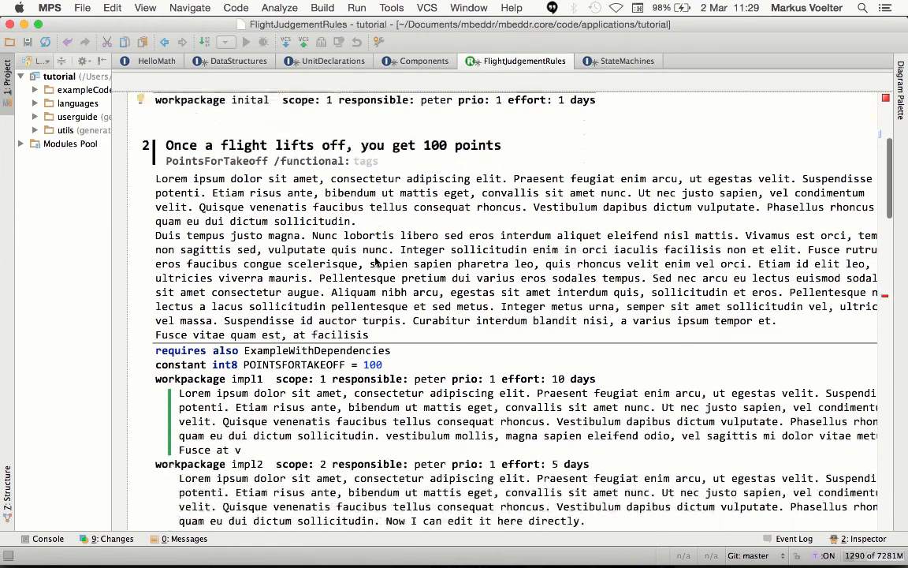
scroll("down", 3)
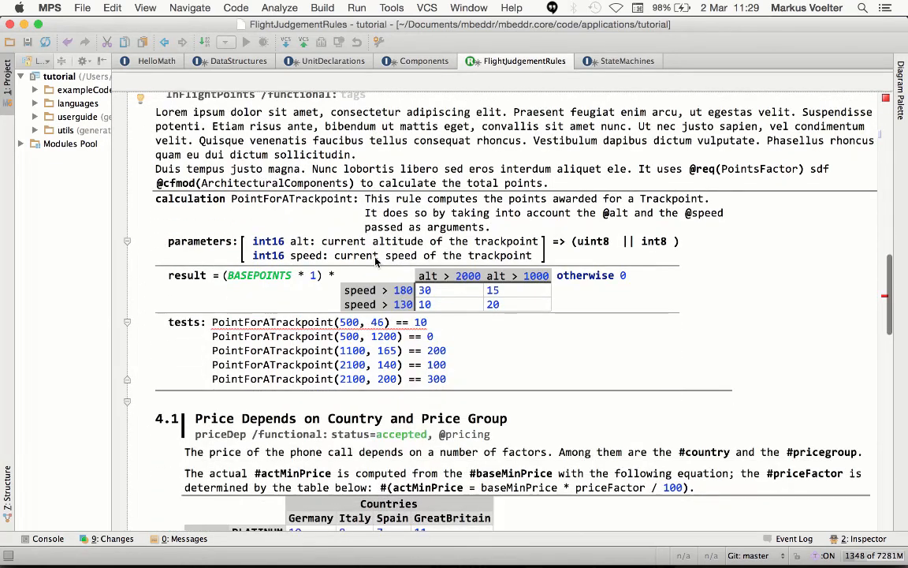
mouse_move(308, 198)
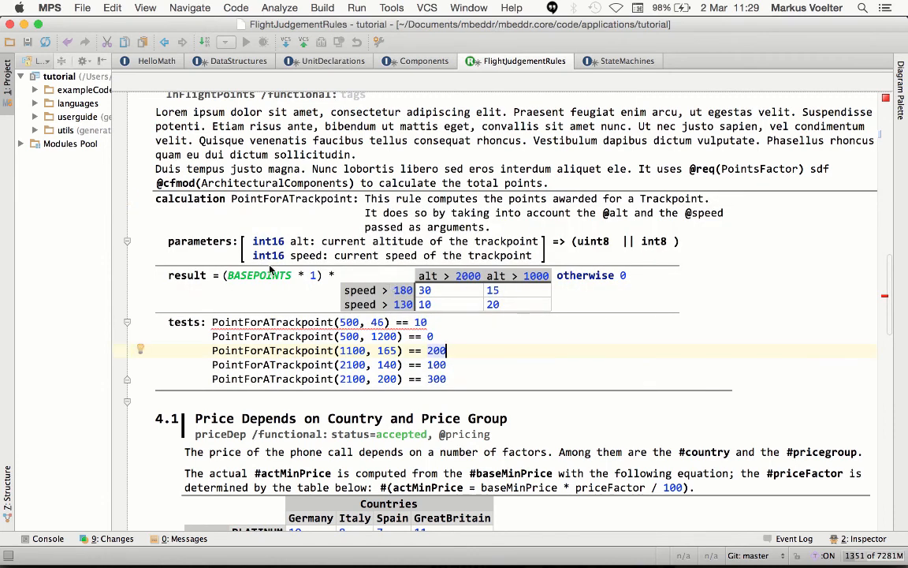
mouse_move(307, 327)
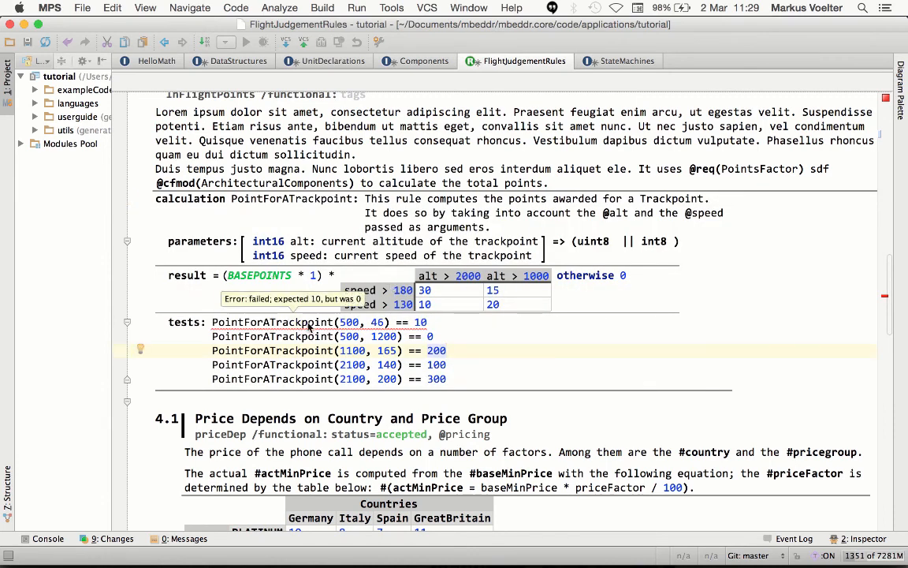
left_click(446, 350)
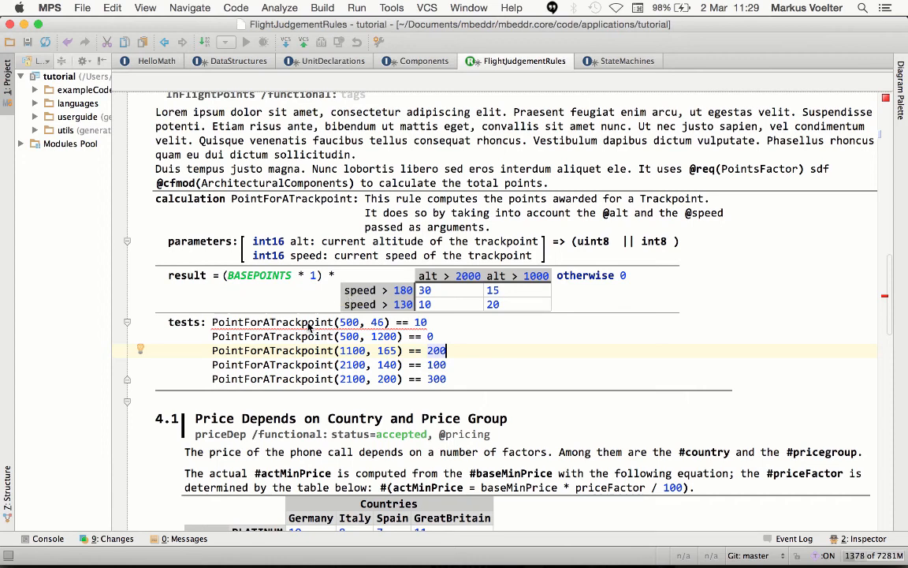
mouse_move(366, 322)
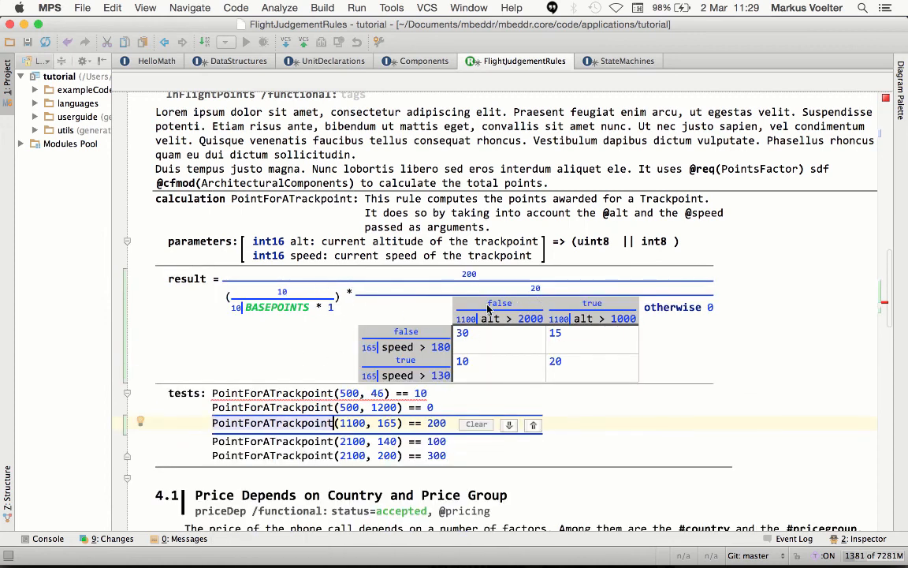
mouse_move(435, 315)
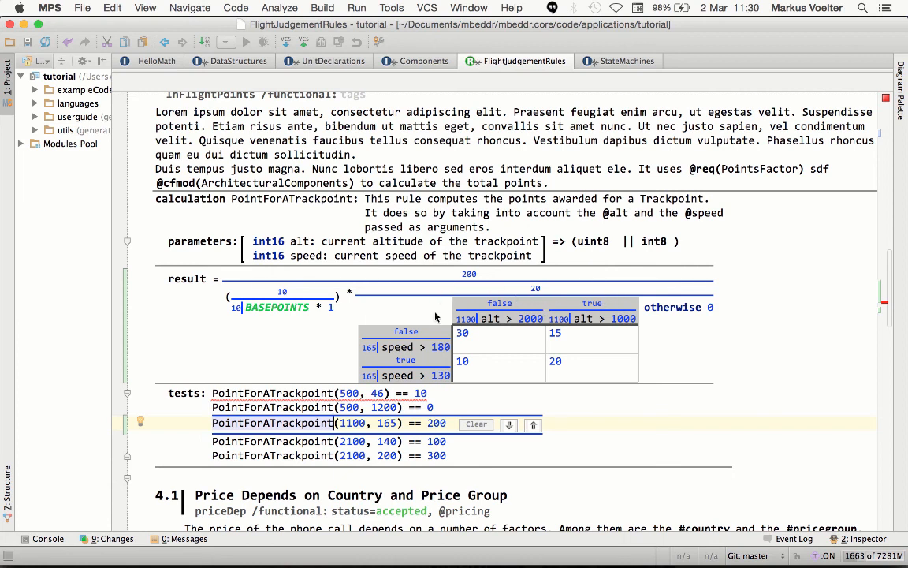
mouse_move(492, 402)
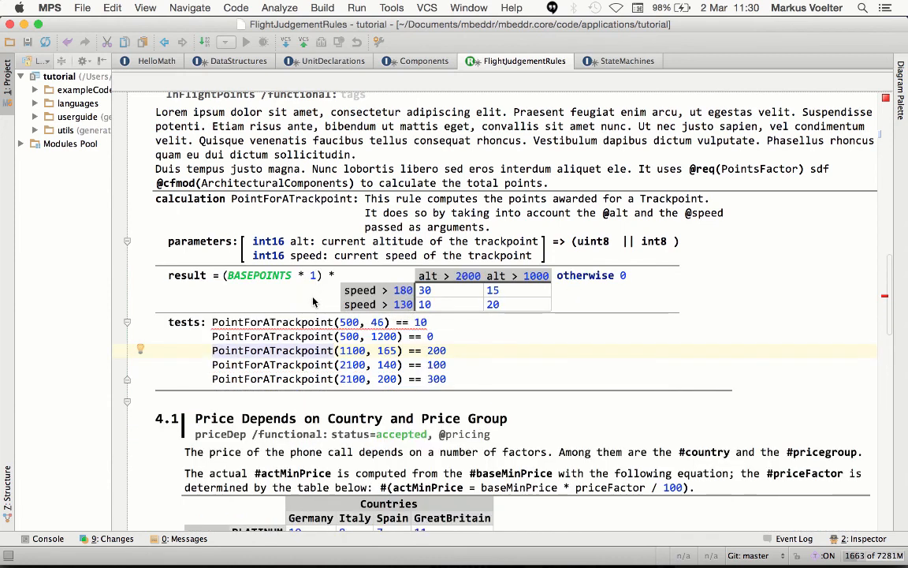
scroll("up", 3)
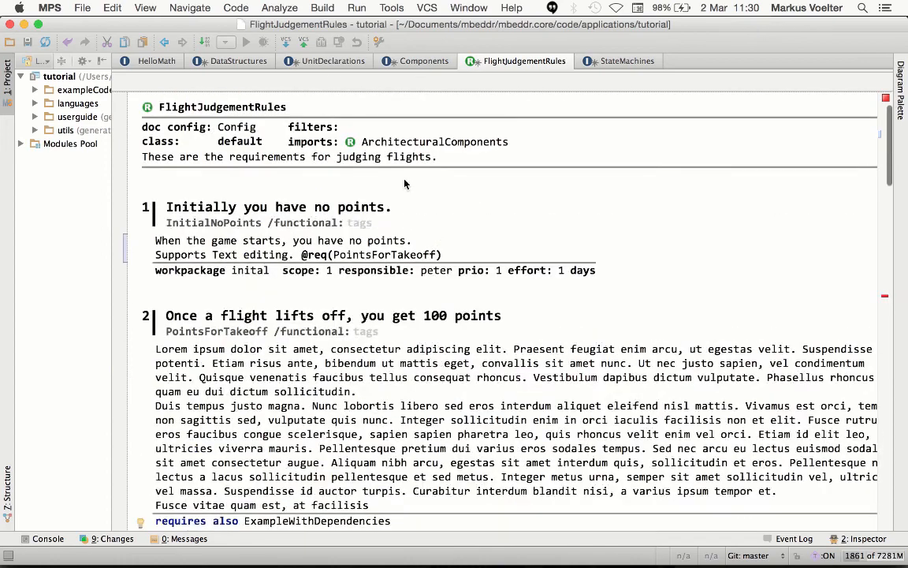